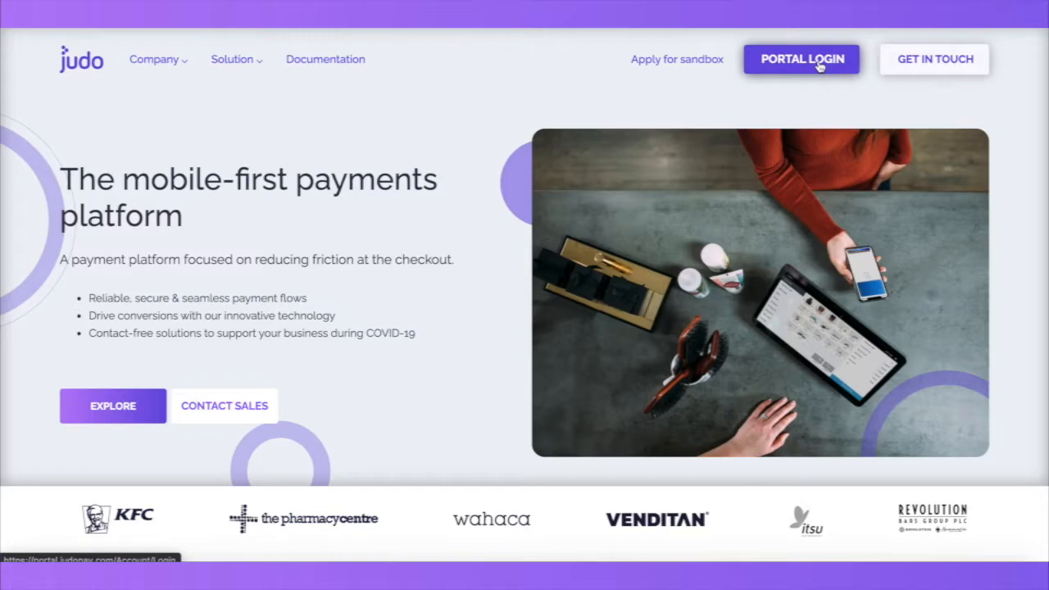
- Follow PORTAL LOGIN from the Judo website to the merchant portal sign-in page
left_click(801, 59)
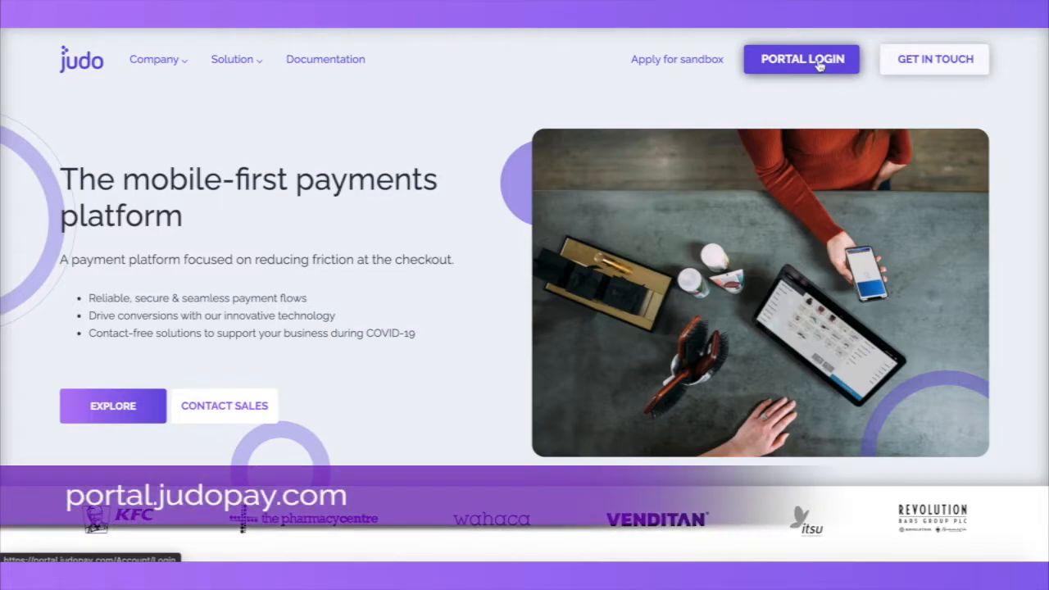
left_click(801, 59)
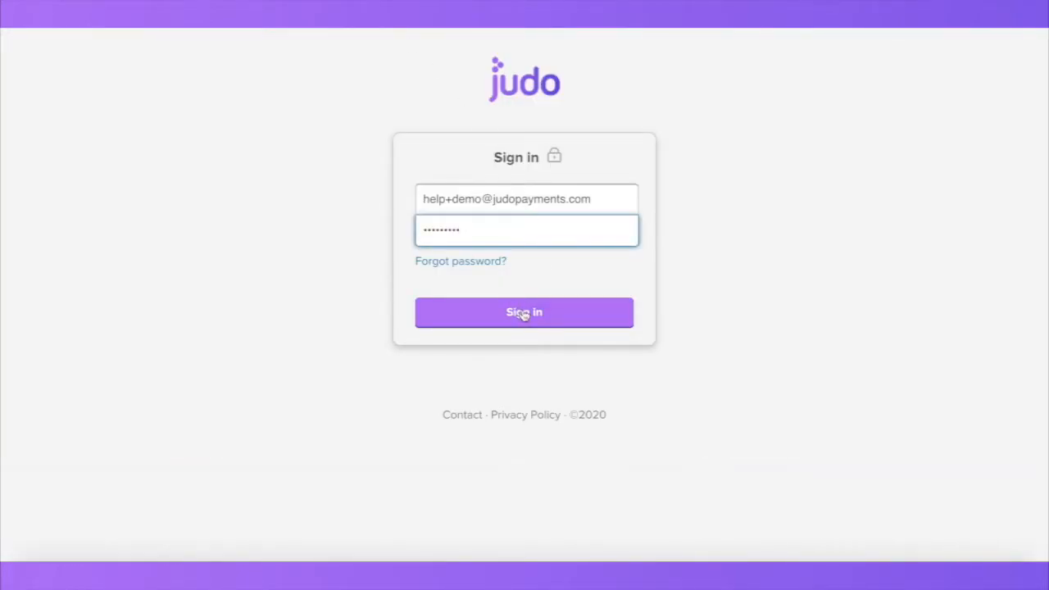
- Sign in with the entered credentials and land on the account Overview of recent transactions
left_click(524, 312)
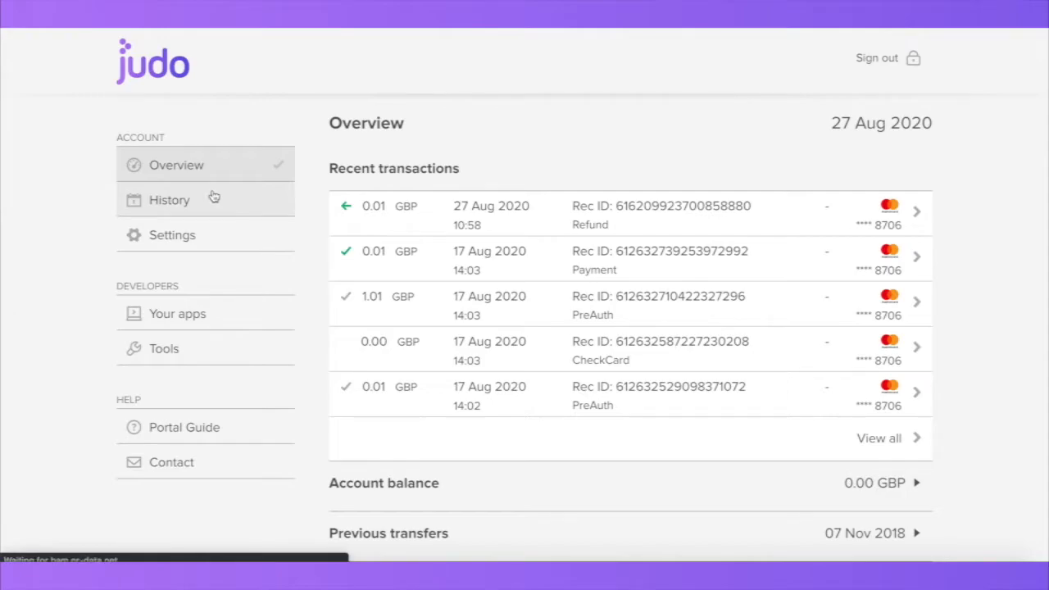
- From History, download a report for the selected dates 01/08/2020 to 27/08/2020
left_click(168, 199)
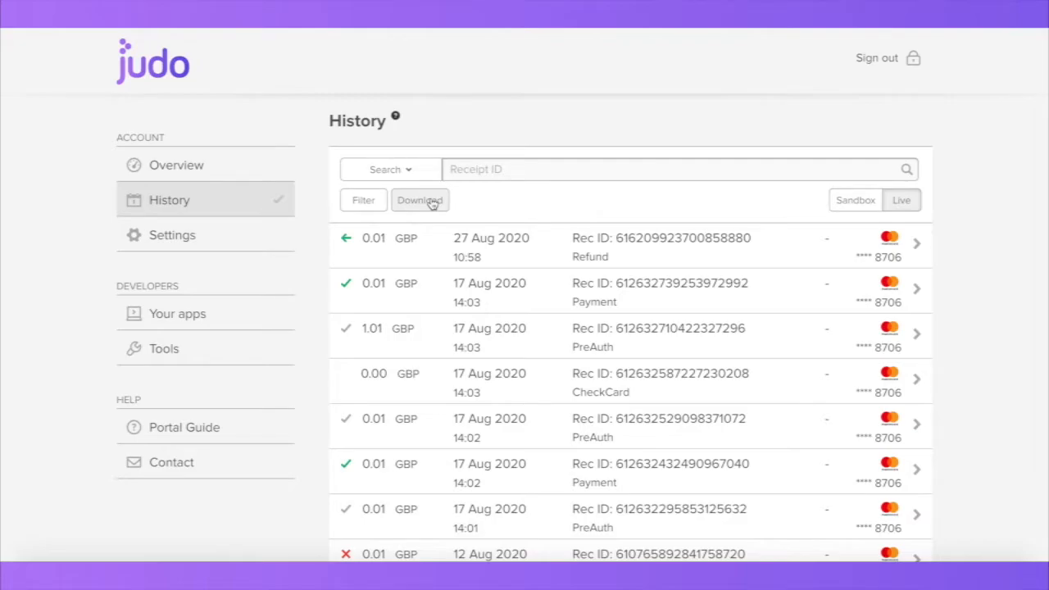
left_click(419, 200)
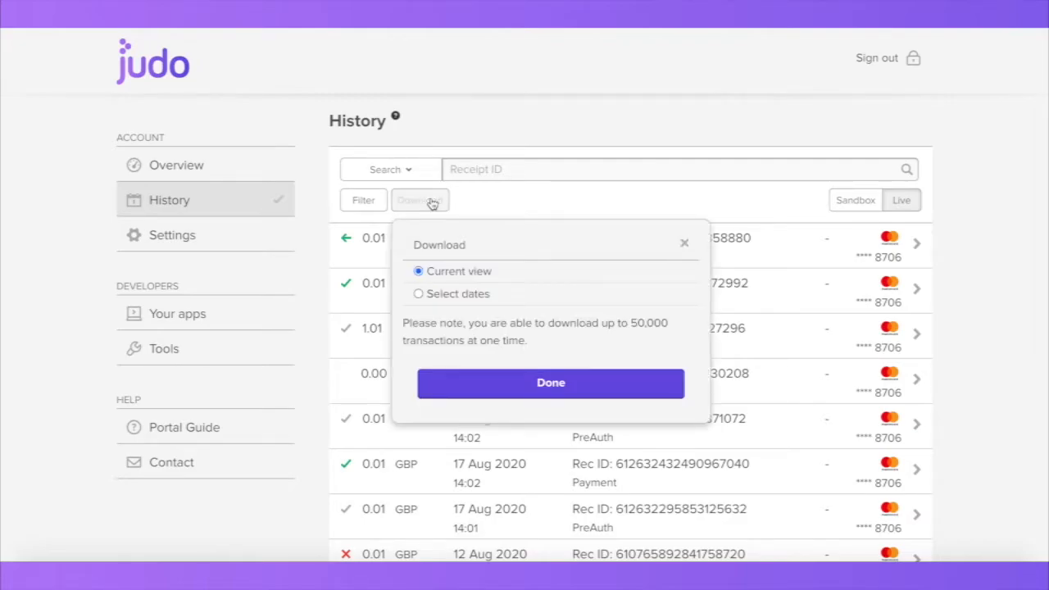
left_click(418, 293)
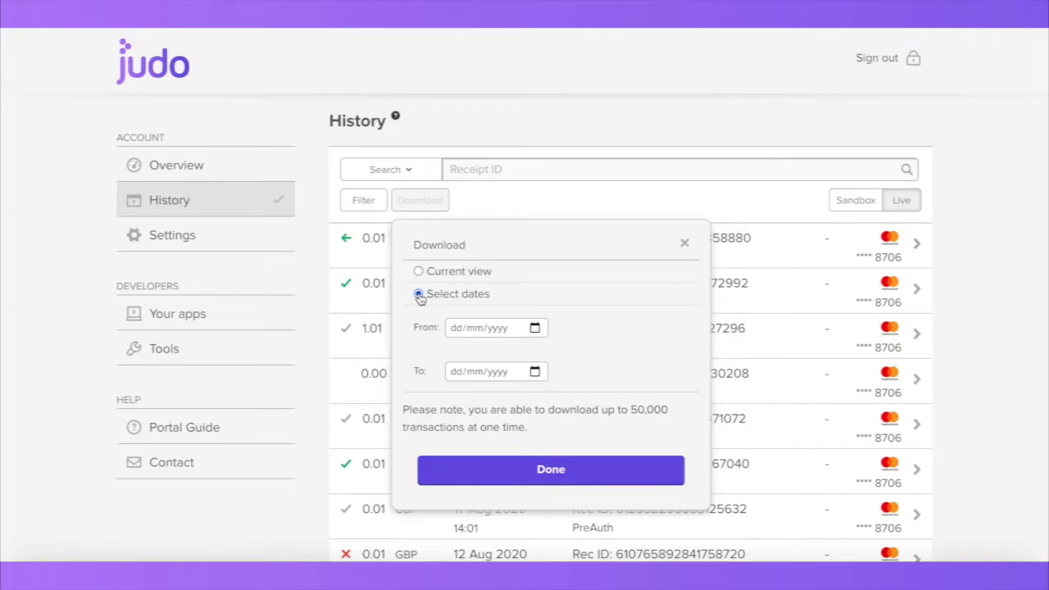
left_click(418, 293)
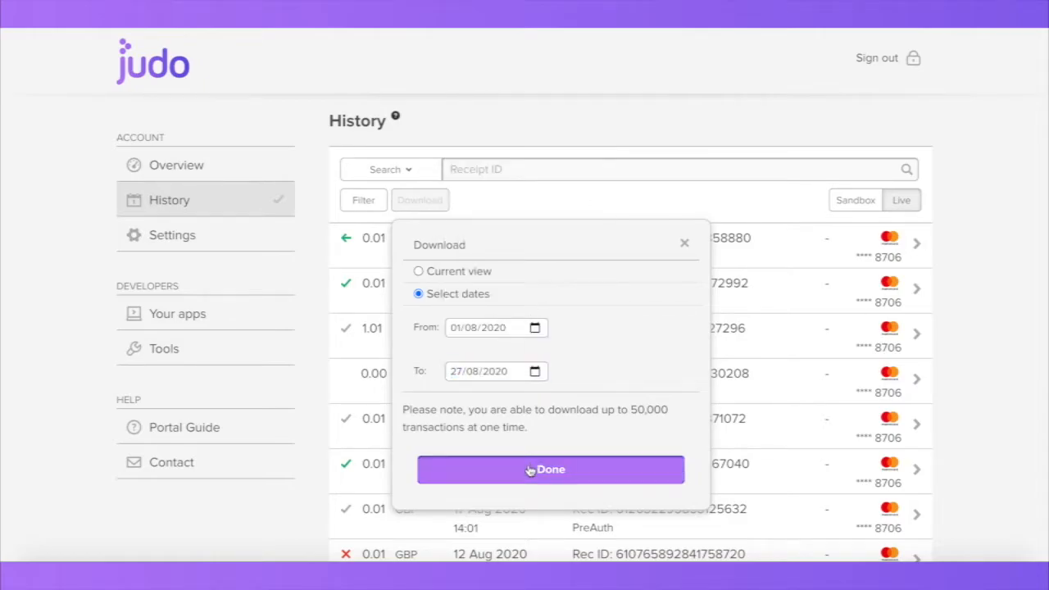
left_click(550, 468)
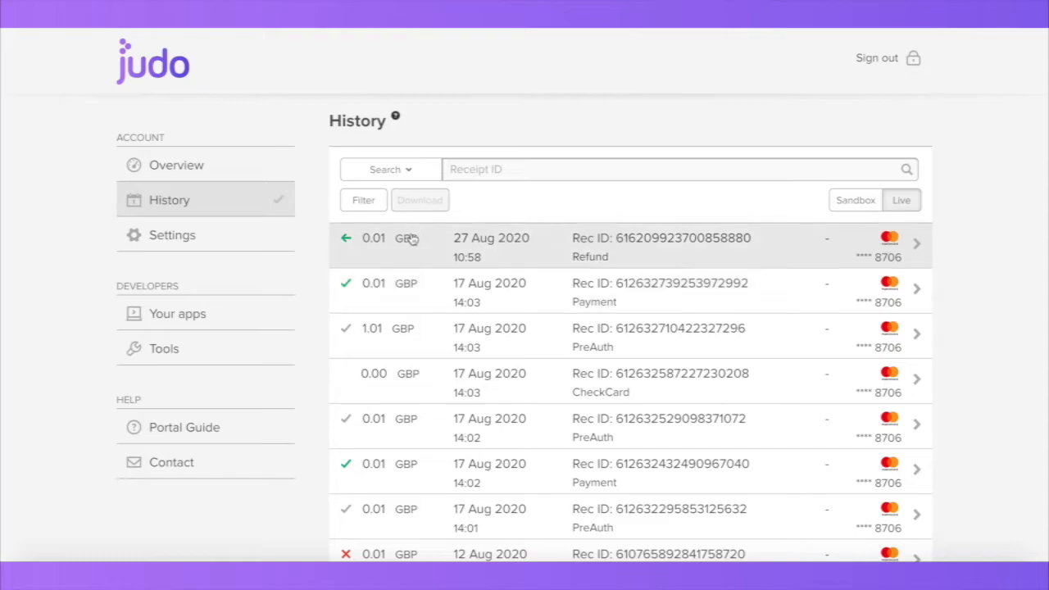
left_click(390, 169)
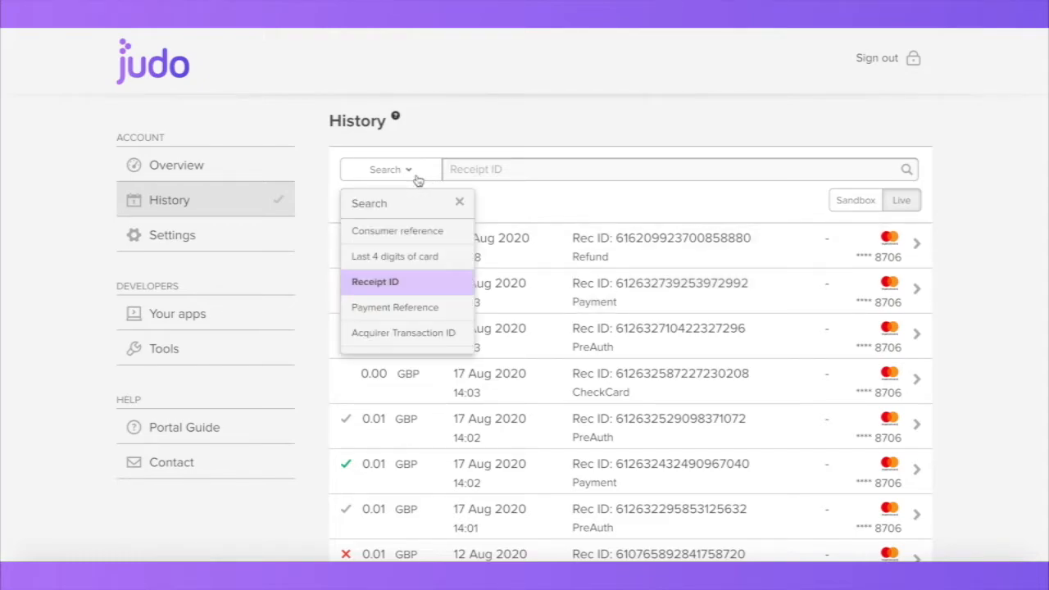
mouse_move(421, 264)
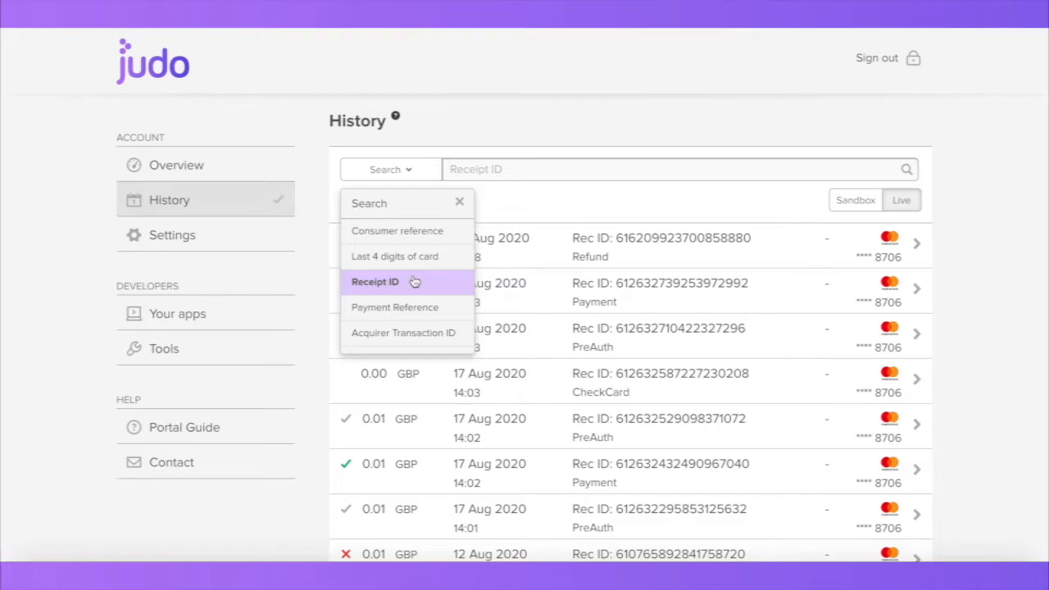
left_click(374, 281)
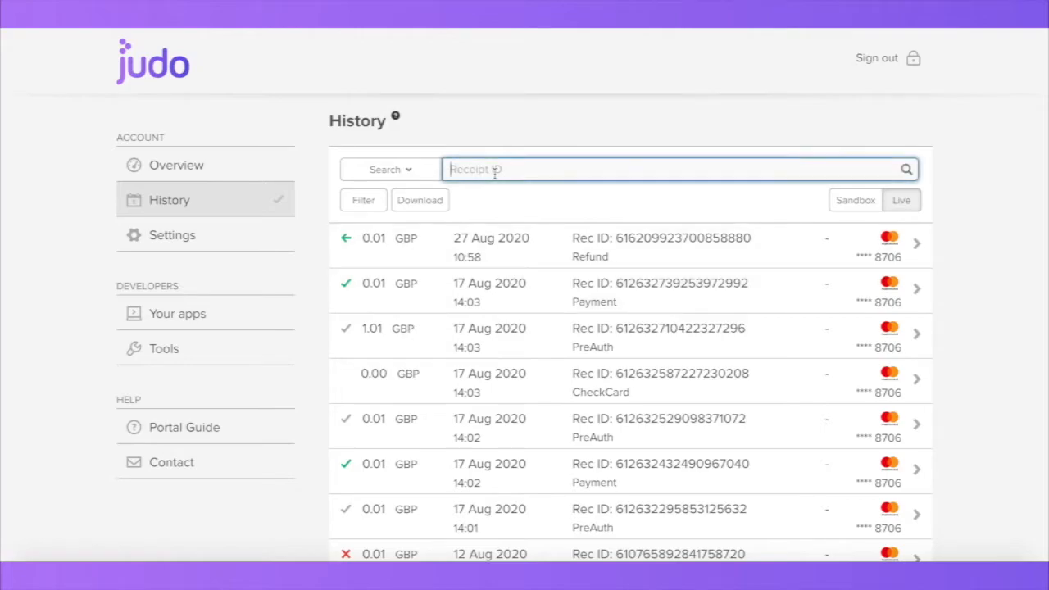
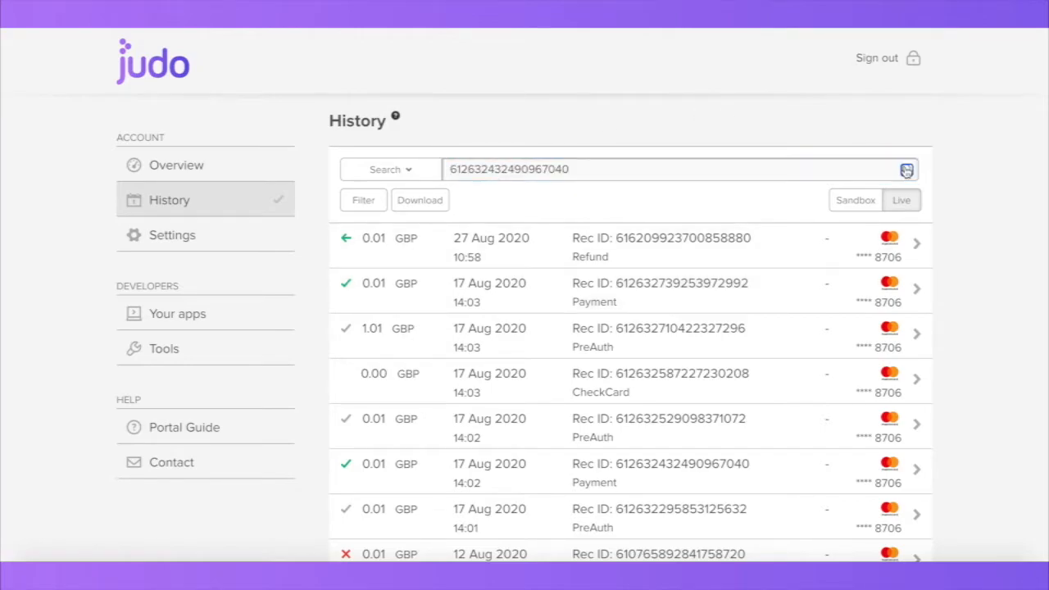
left_click(906, 168)
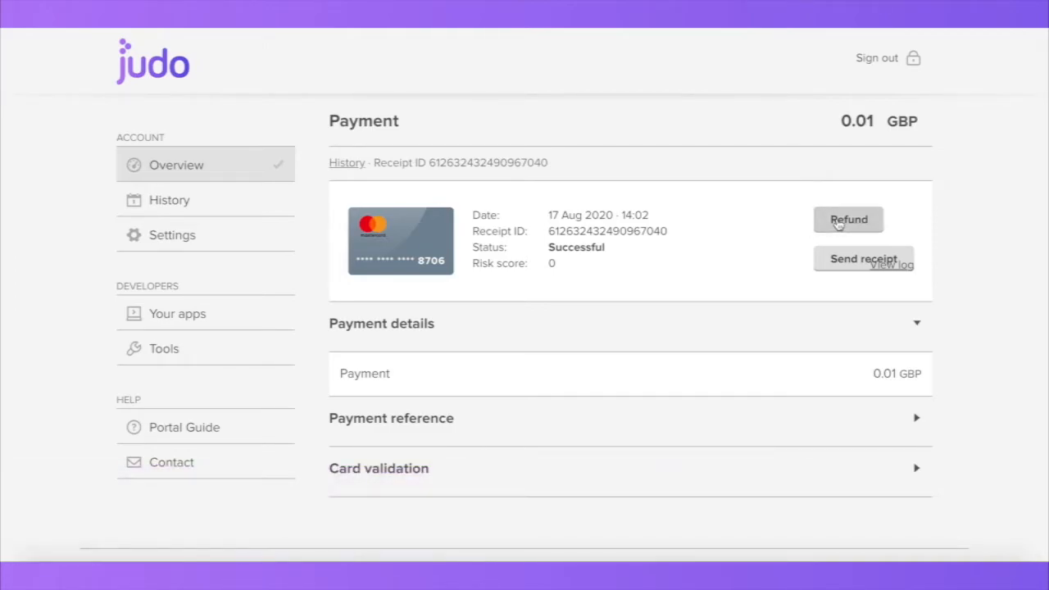
- Issue a full 0.01 GBP refund of the payment and continue past the success confirmation
left_click(847, 220)
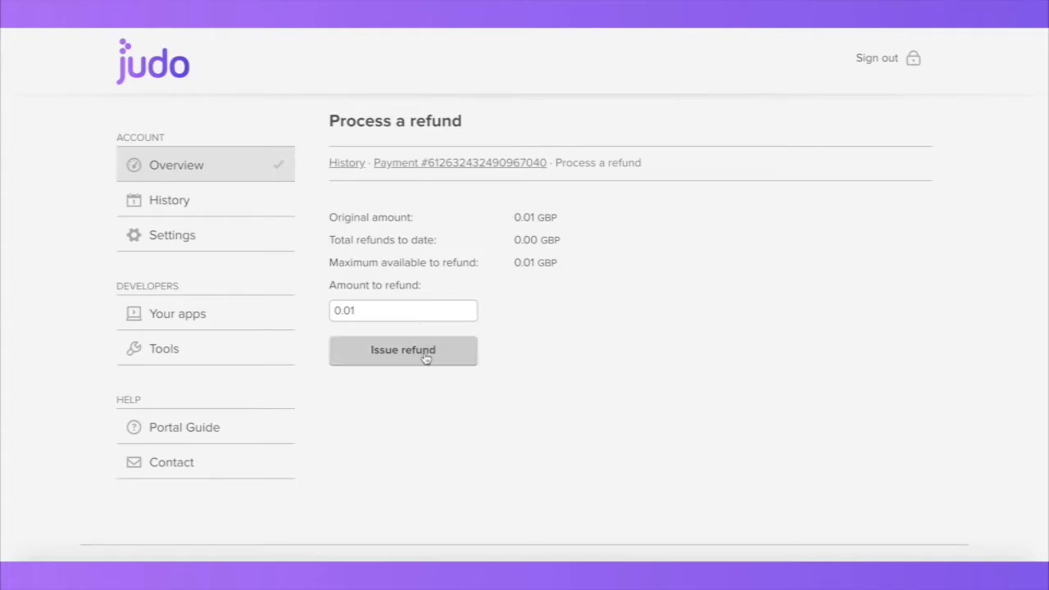
left_click(402, 350)
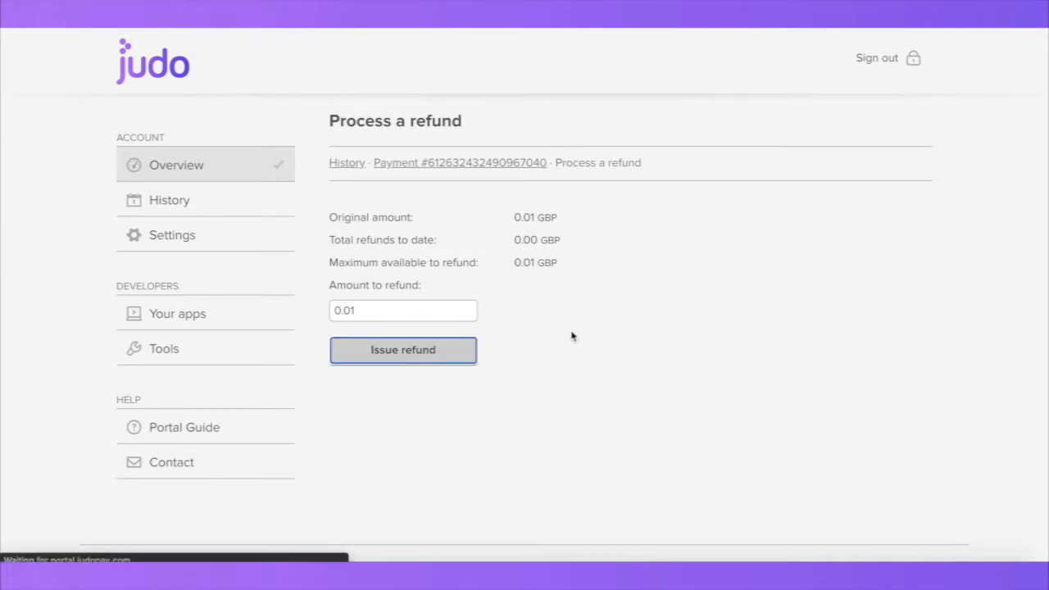
mouse_move(535, 326)
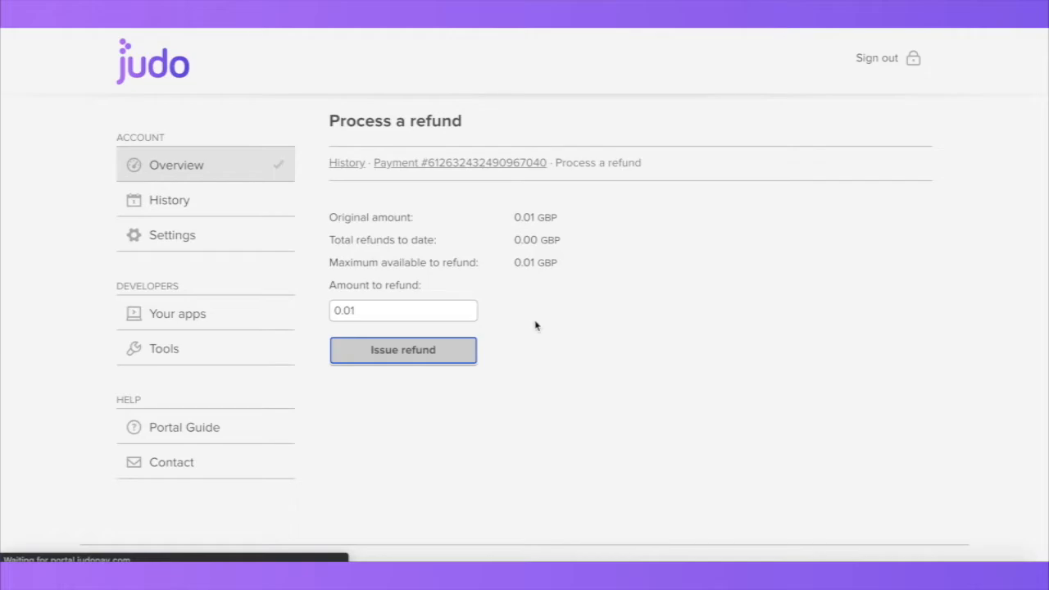
left_click(402, 350)
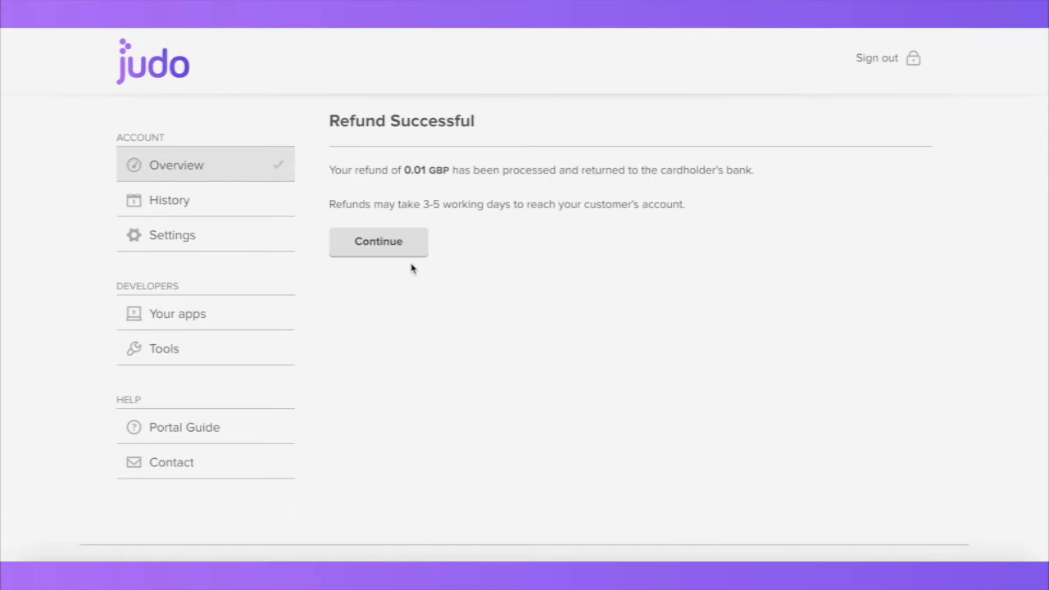
left_click(378, 242)
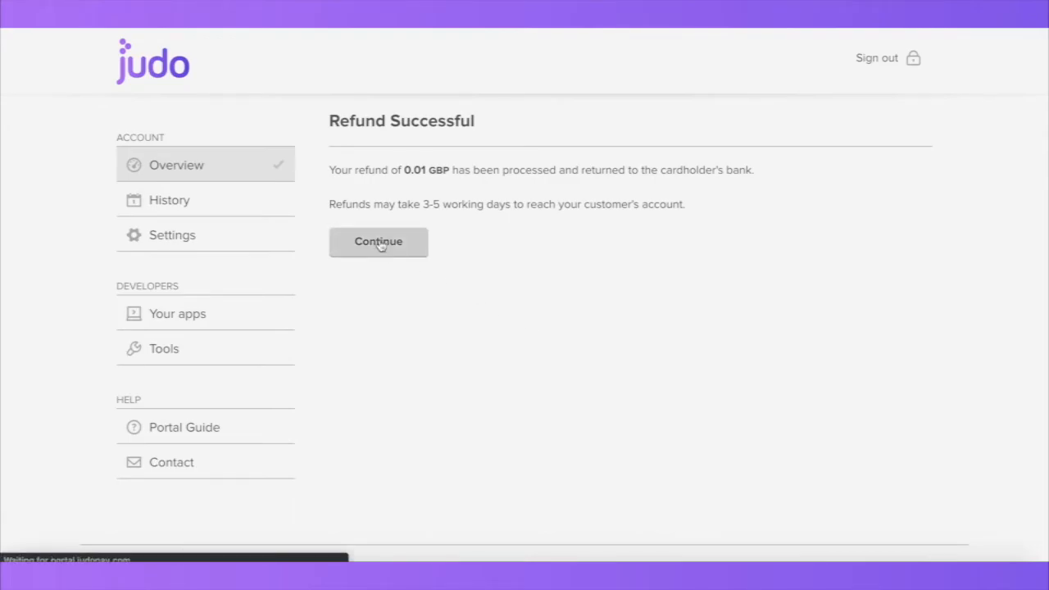
- Return to History where the new 0.01 GBP refund is listed first, then head to Settings
left_click(378, 241)
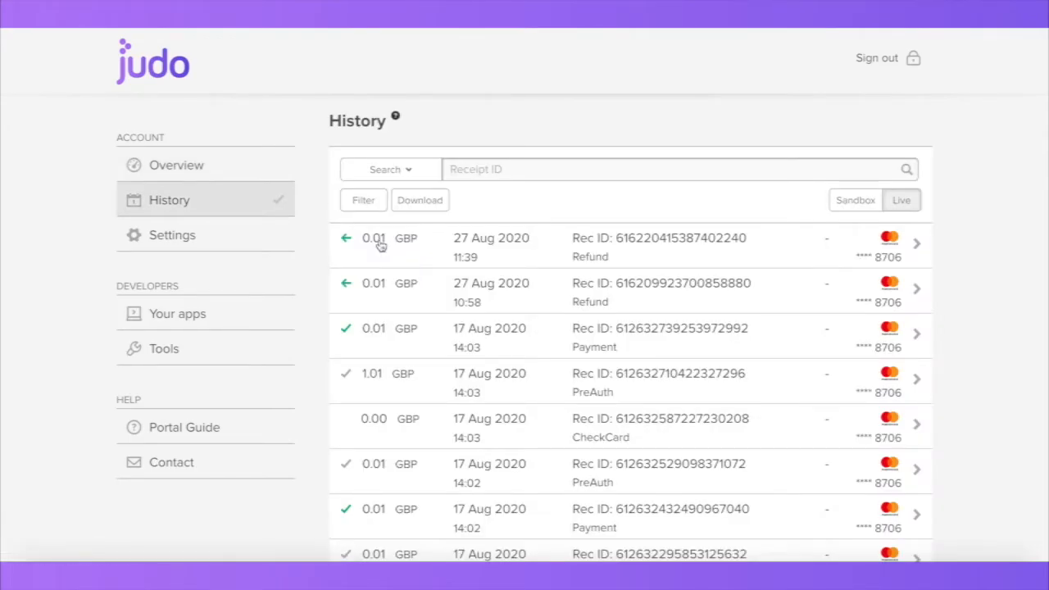
mouse_move(303, 254)
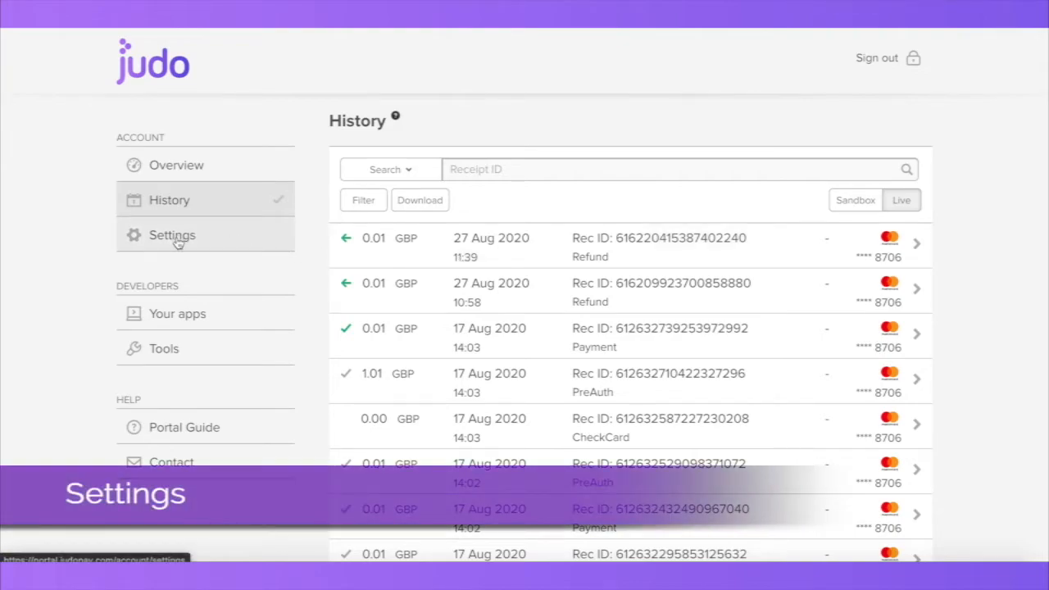
left_click(172, 236)
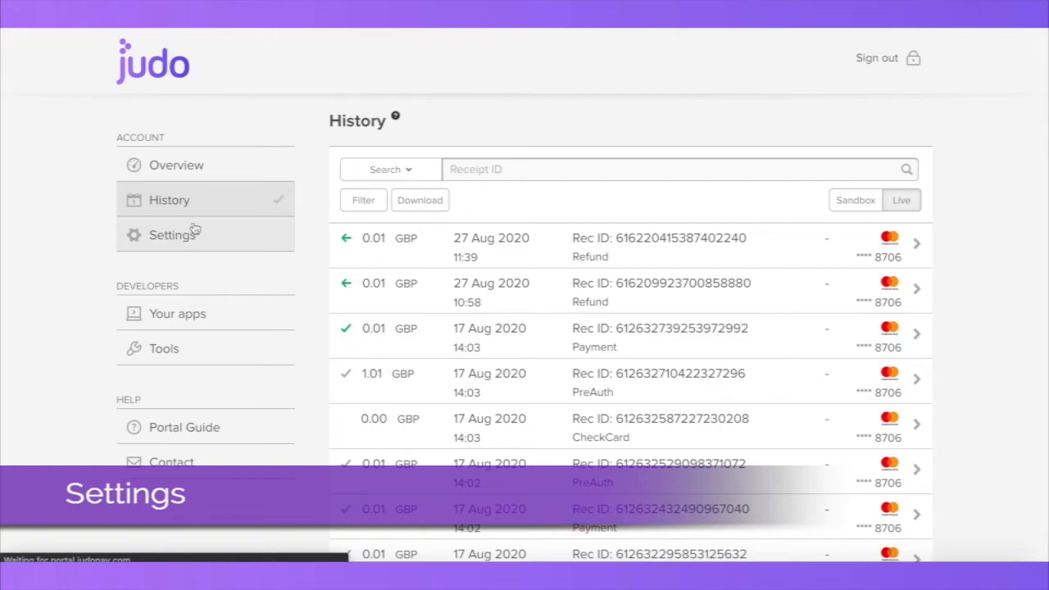
- Scroll through the Settings Judo IDs, view the Password change form, then list Your apps
left_click(172, 235)
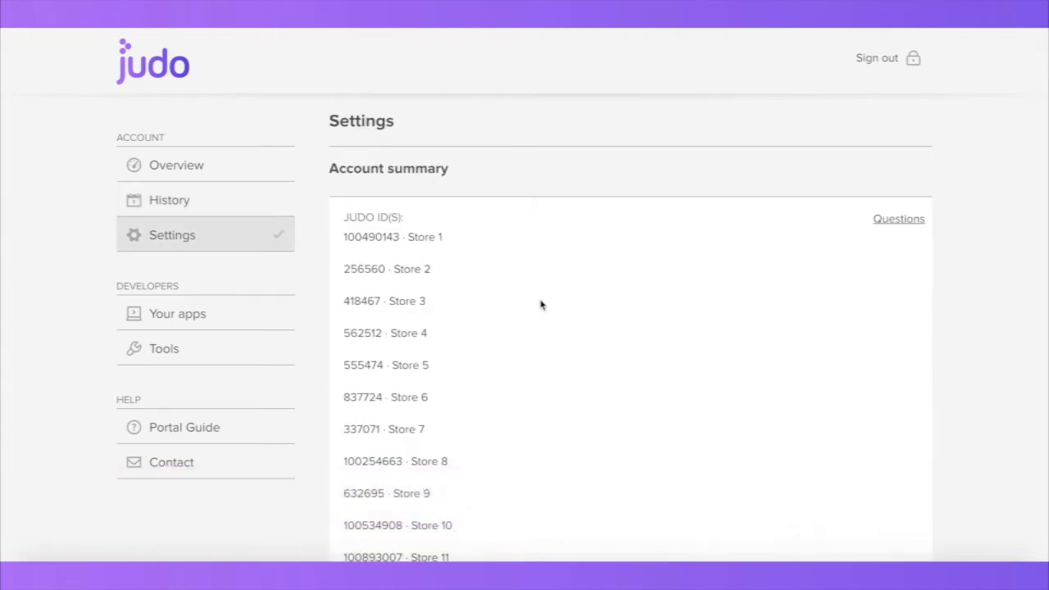
scroll("down", 3)
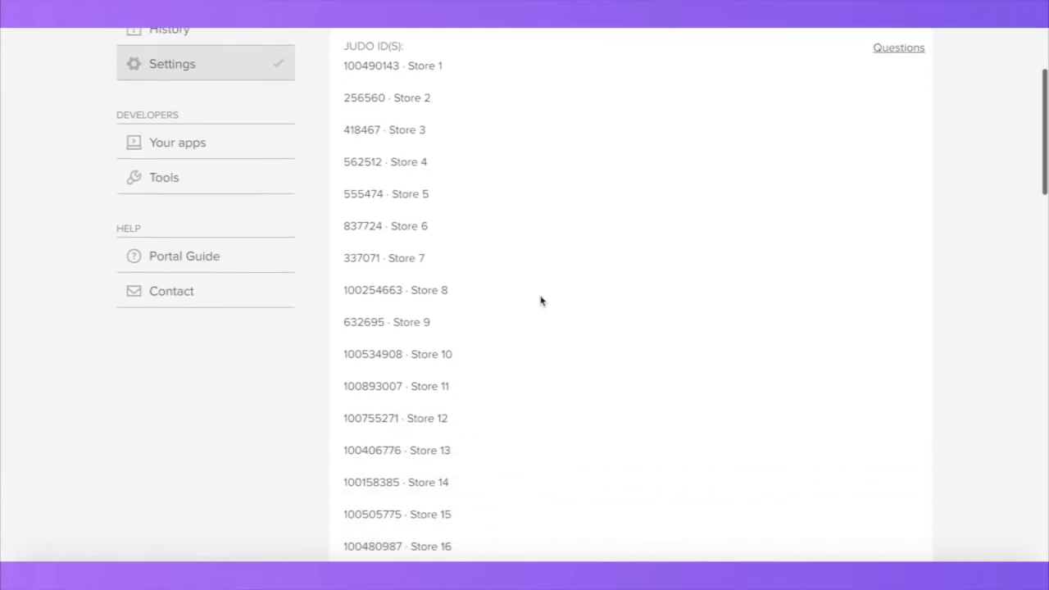
scroll("down", 3)
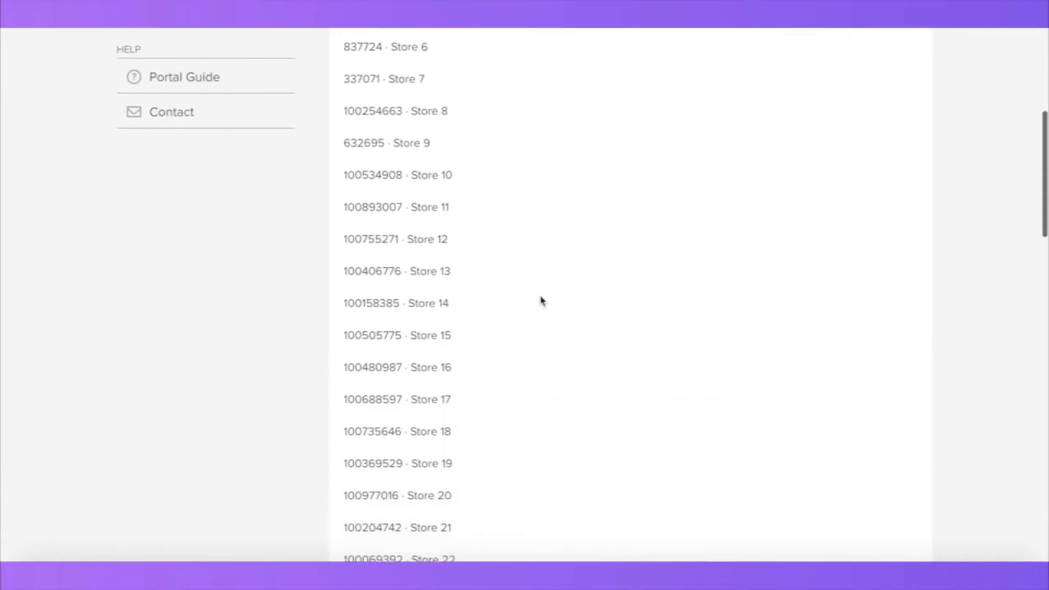
scroll("down", 3)
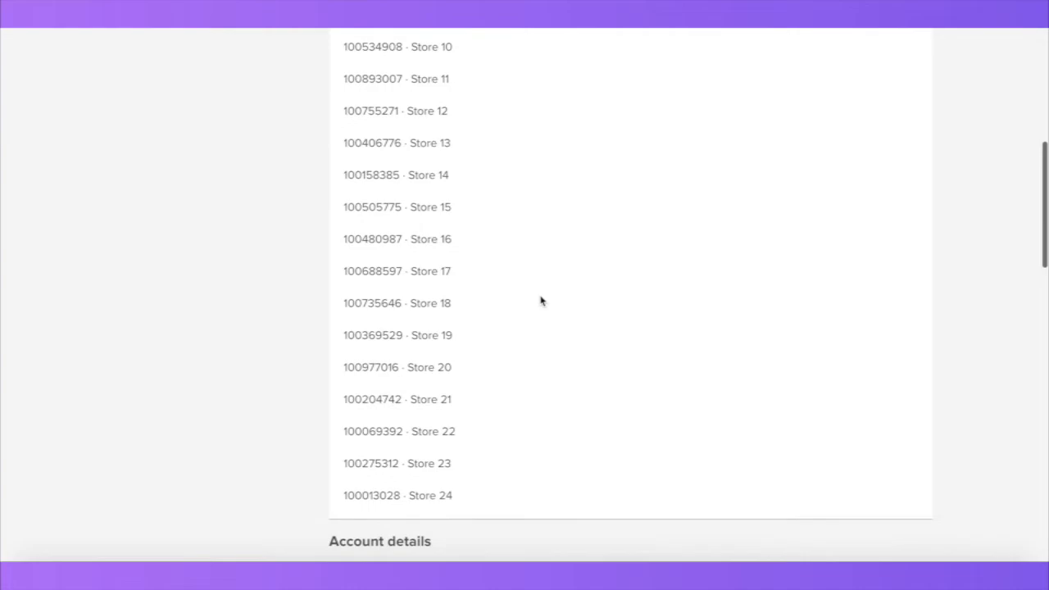
scroll("down", 3)
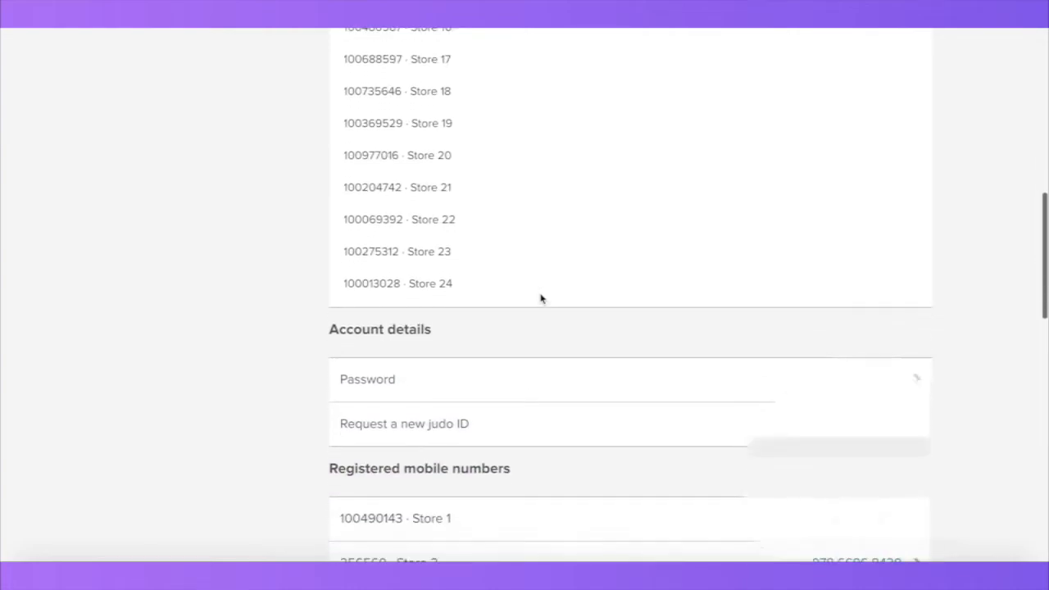
scroll("down", 3)
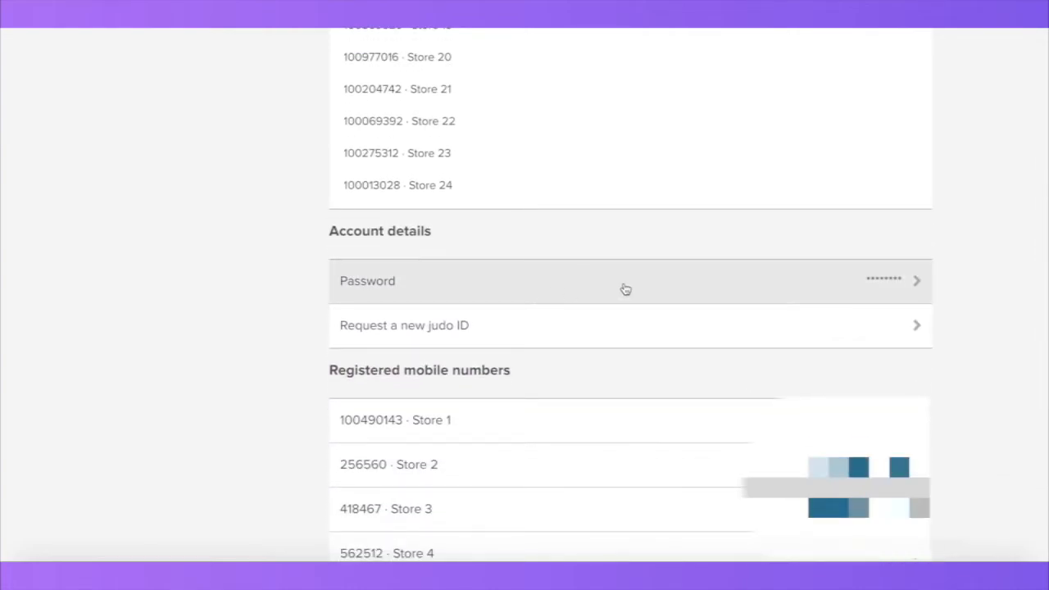
left_click(625, 280)
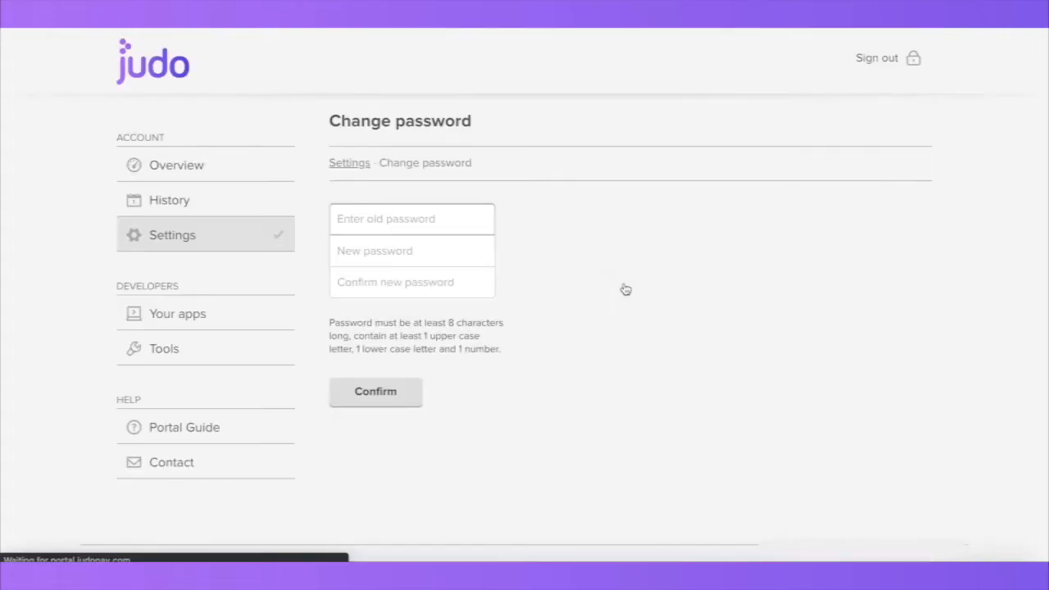
mouse_move(579, 325)
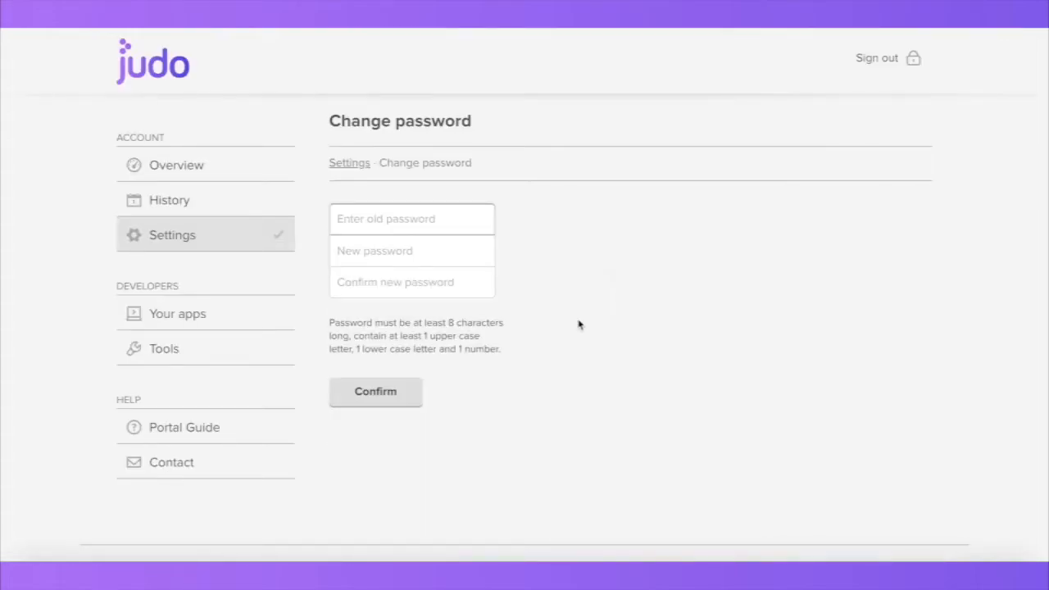
left_click(178, 313)
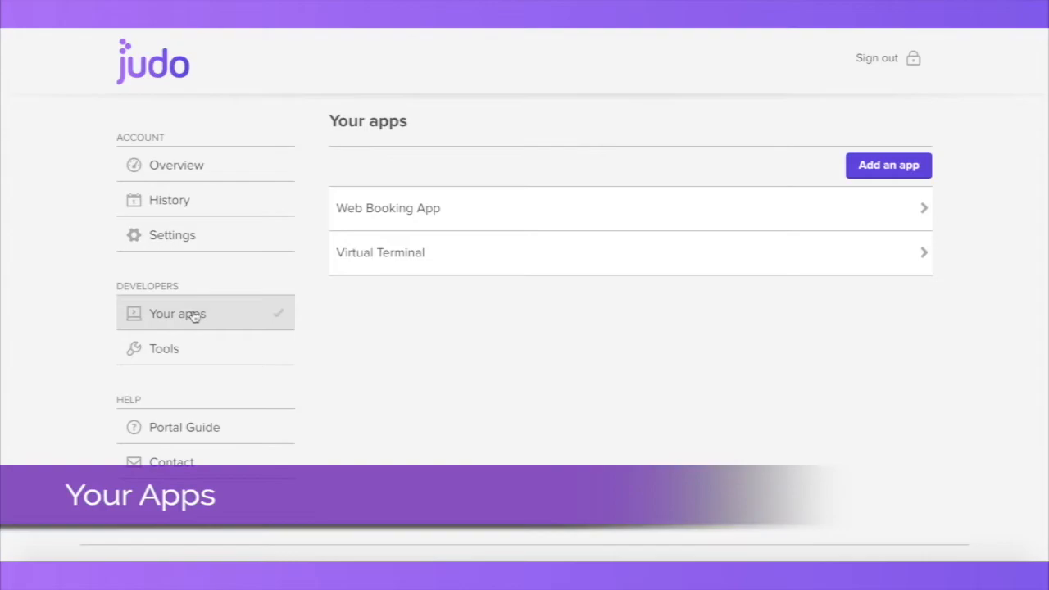
mouse_move(419, 315)
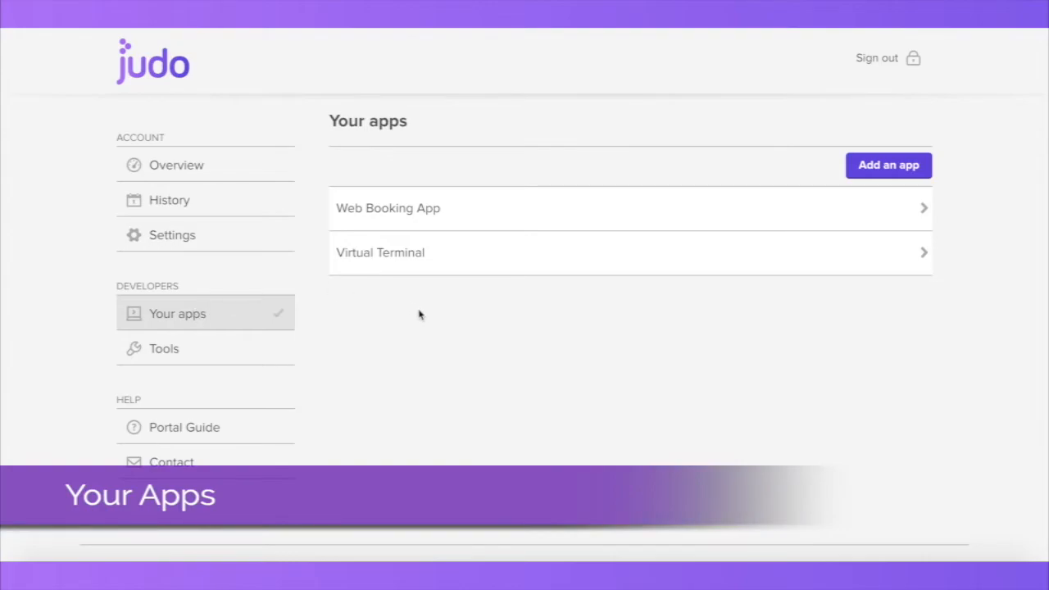
mouse_move(467, 305)
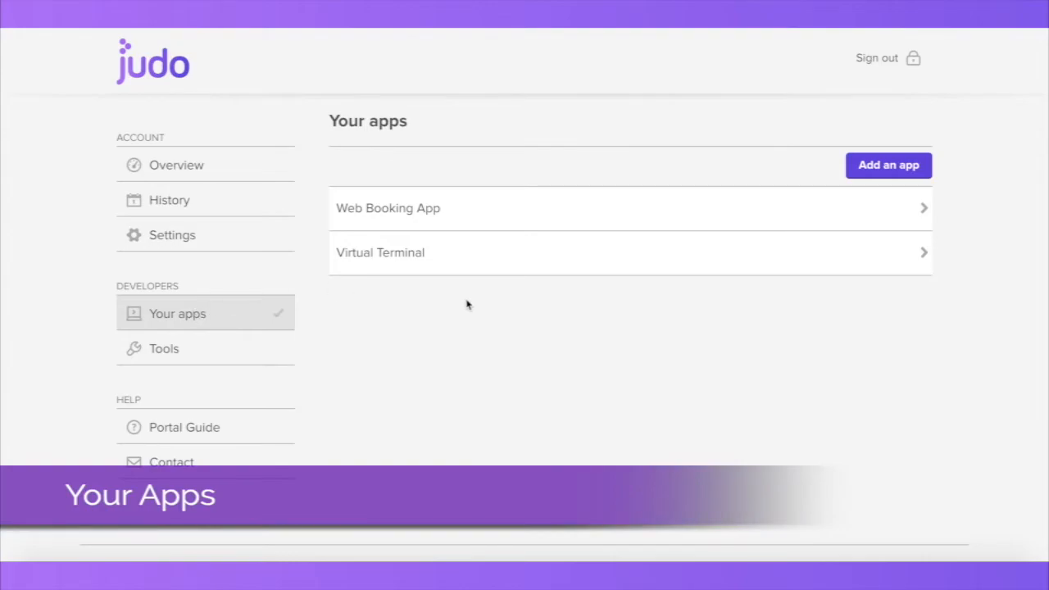
mouse_move(545, 208)
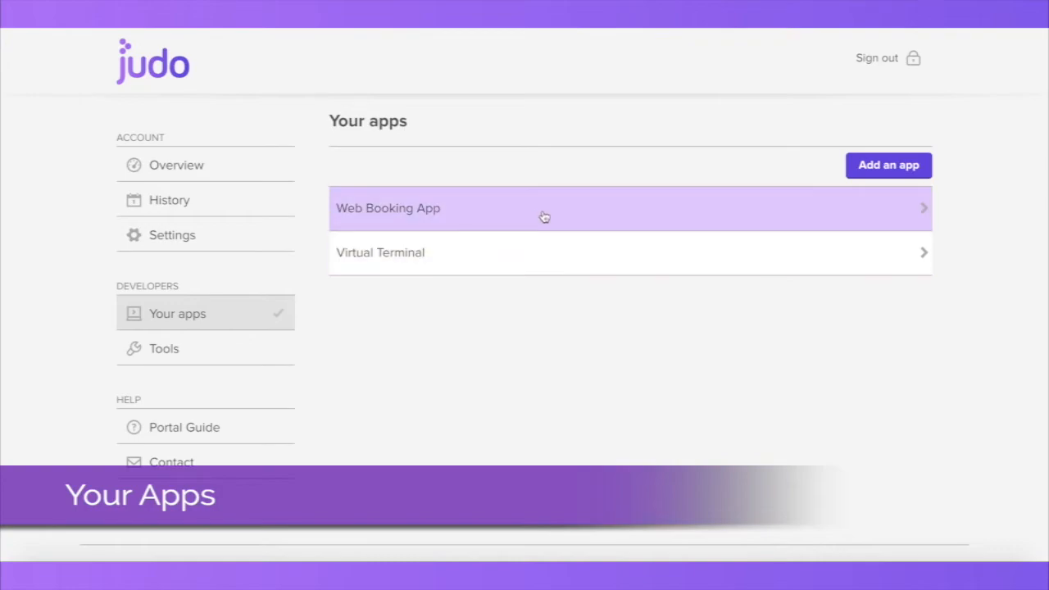
- View the Web Booking App's live tokens, showing one token with full permissions
left_click(545, 208)
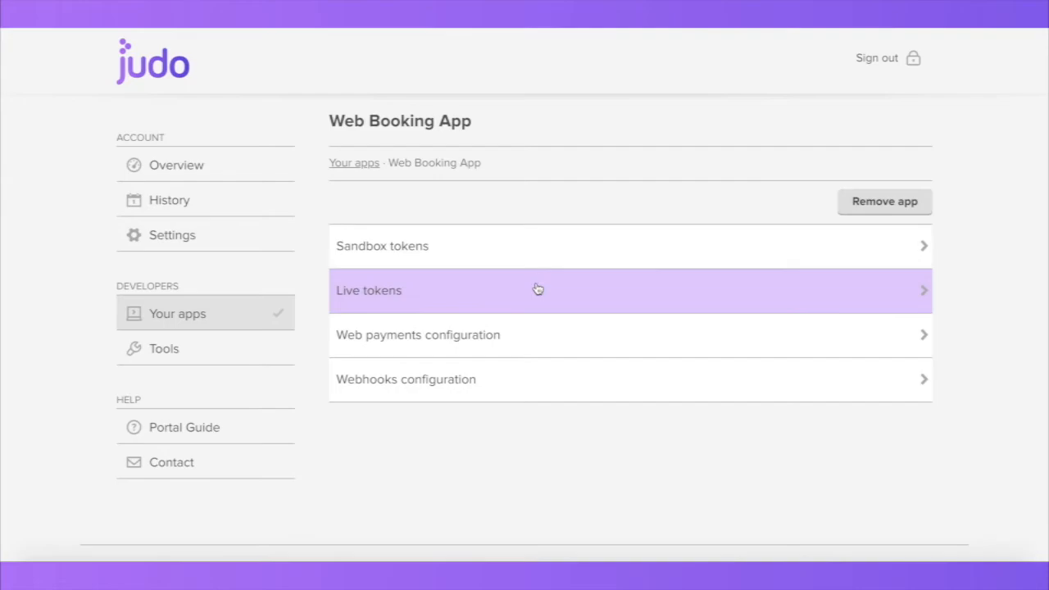
mouse_move(538, 289)
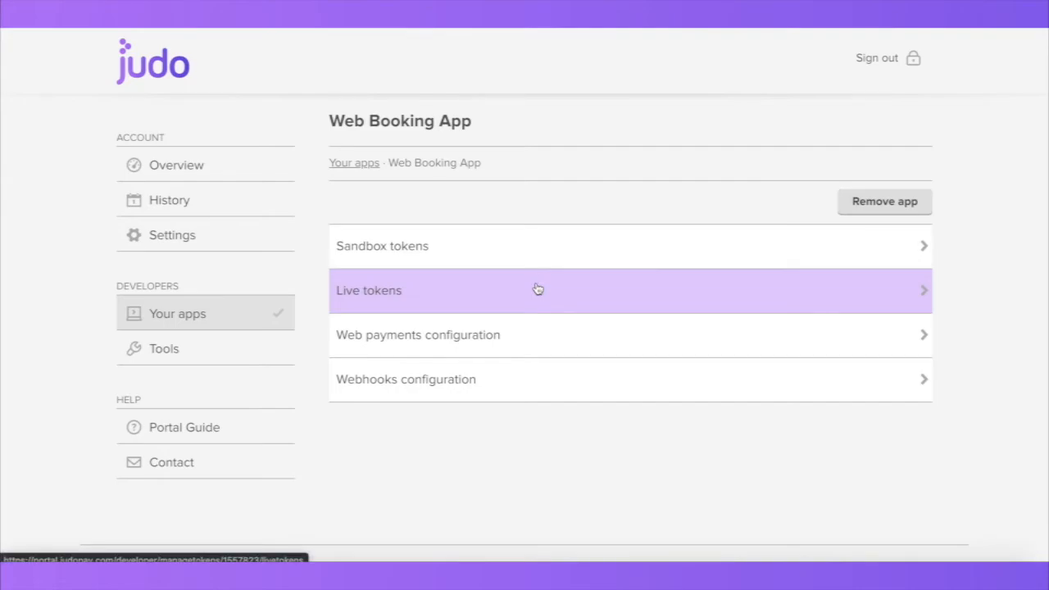
left_click(539, 290)
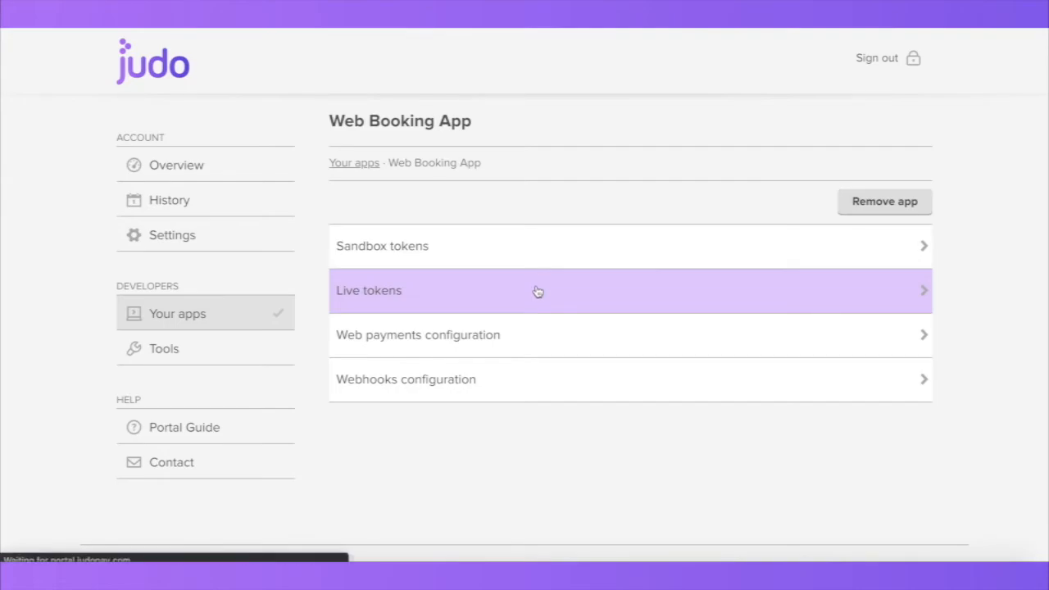
left_click(539, 290)
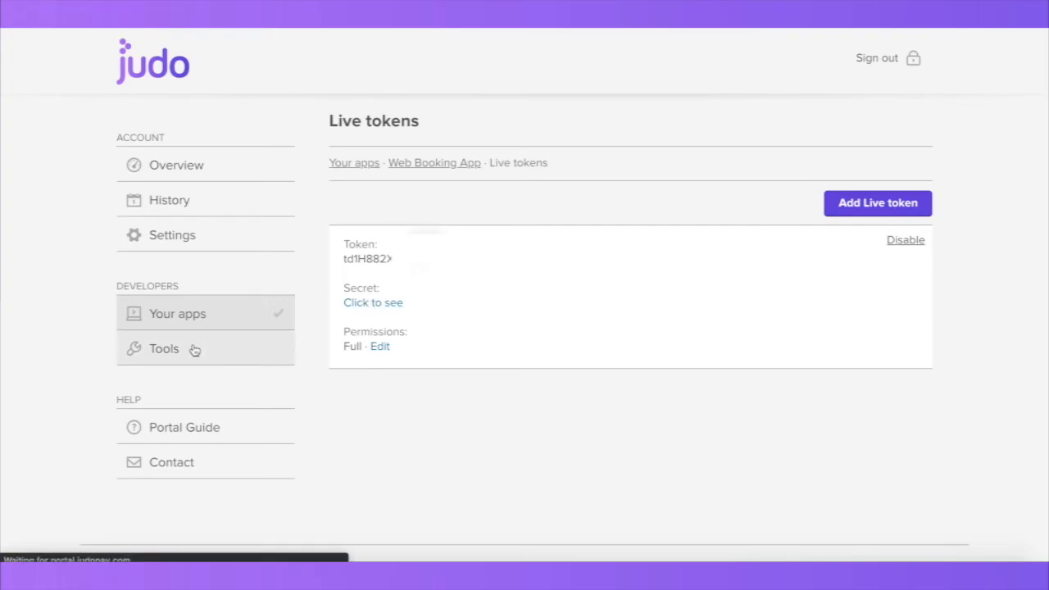
- Review Tools and the Generating transactions test cards, then load the Portal Guide PDF
left_click(164, 348)
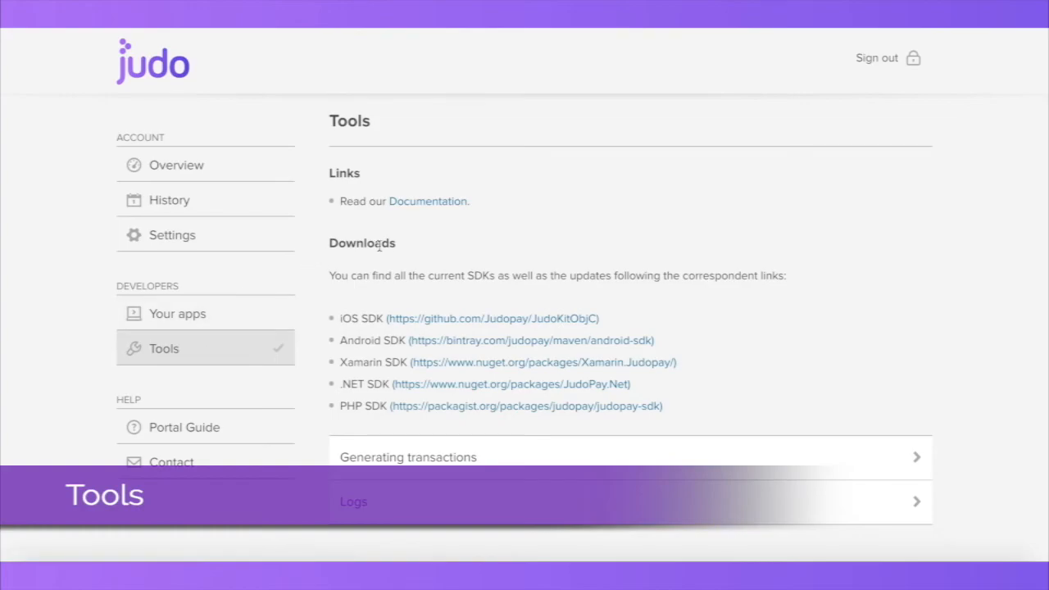
mouse_move(533, 232)
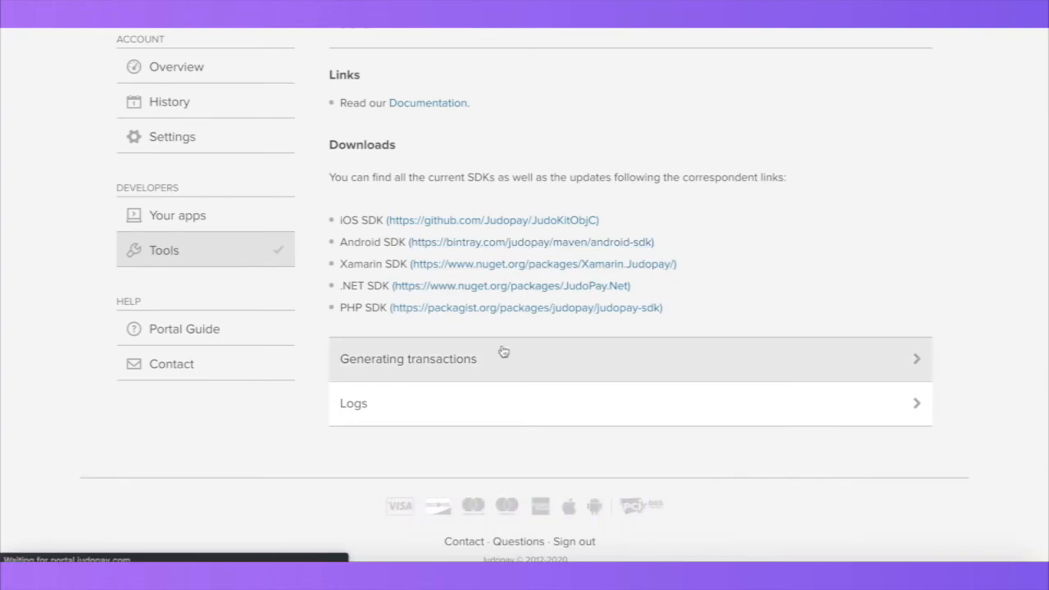
left_click(408, 359)
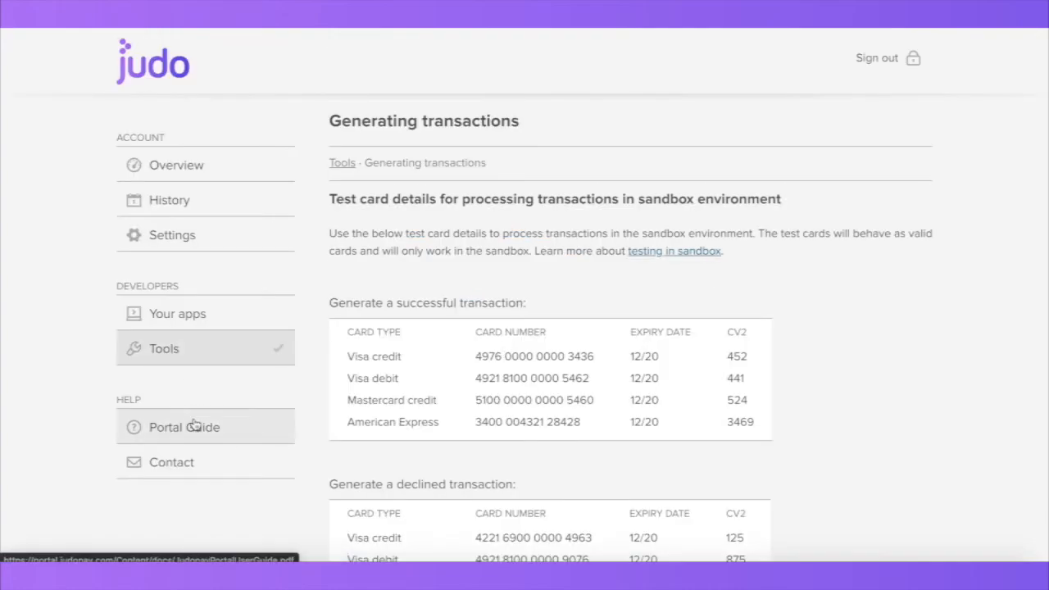
left_click(184, 427)
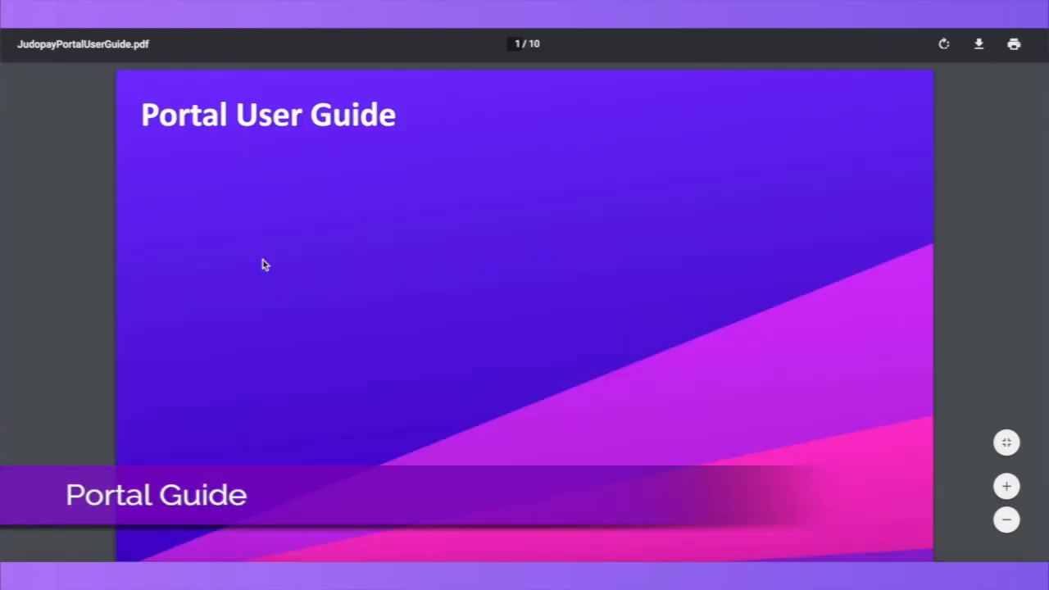